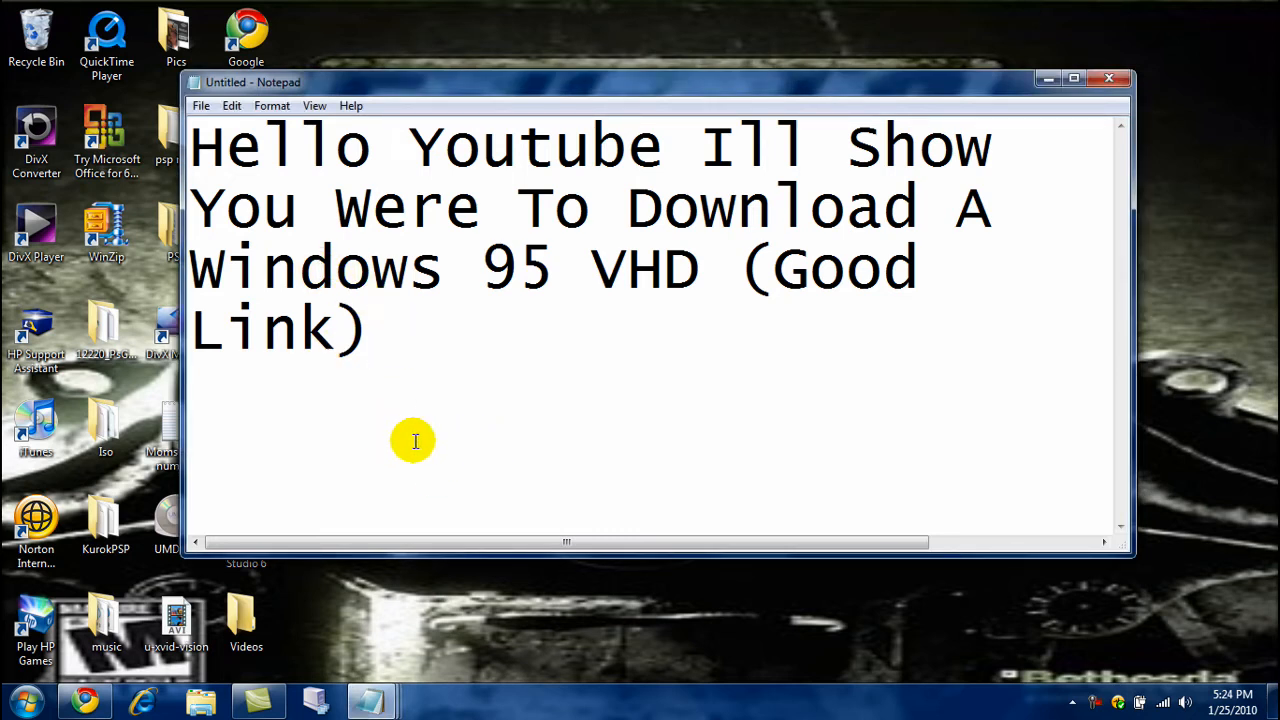
mouse_move(496, 448)
text(Link Will Be In Description)
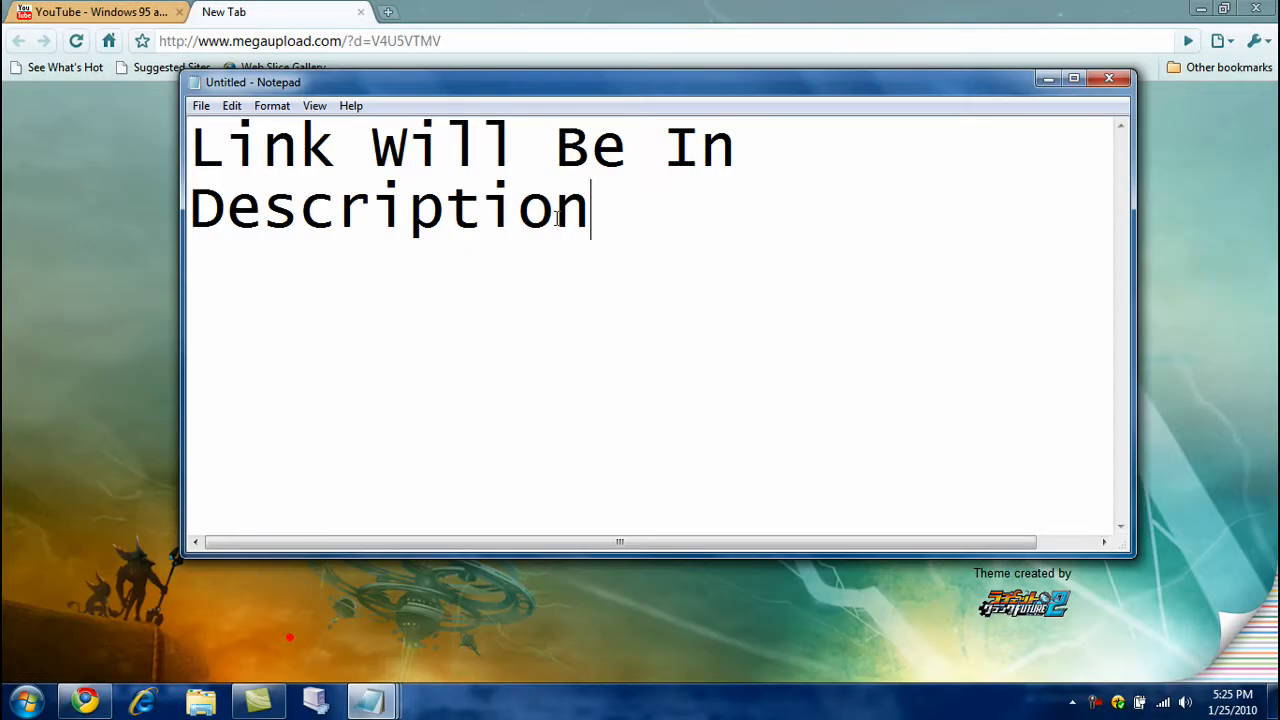
mouse_move(1044, 80)
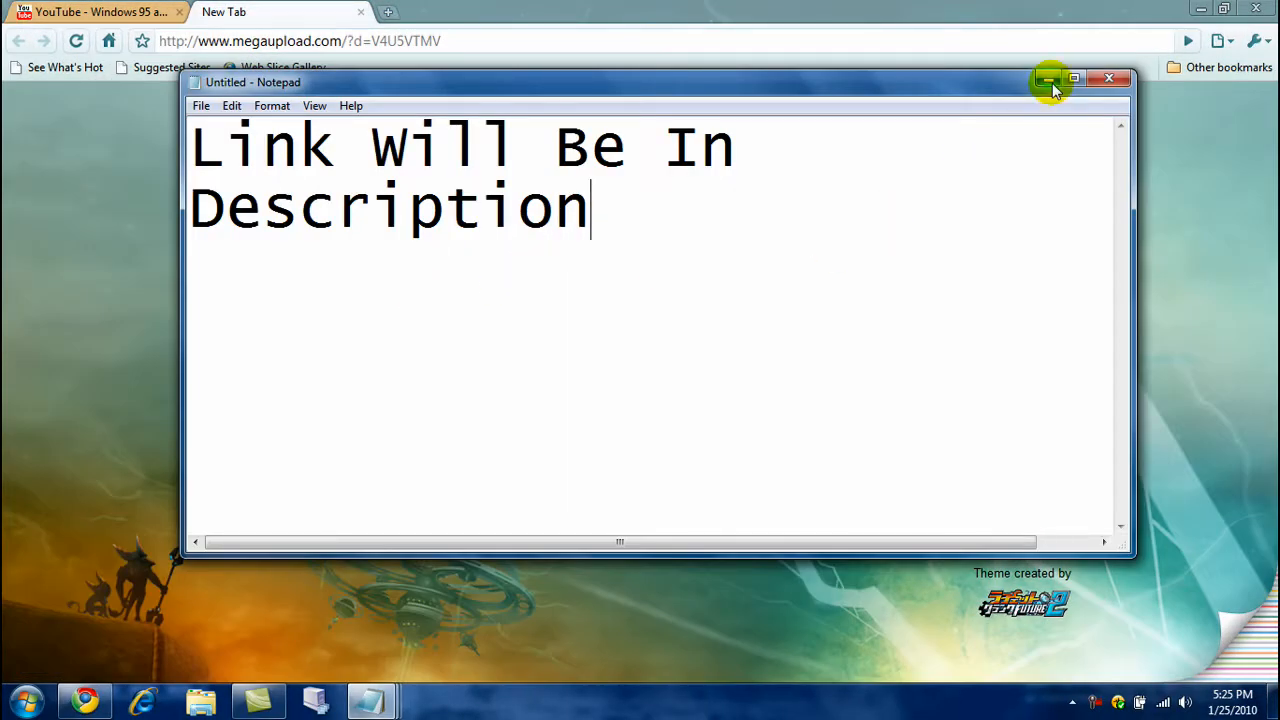
Step: Enter the verification code 'zrp' and request the Windows_95_hard_disk.rar download
click(1050, 78)
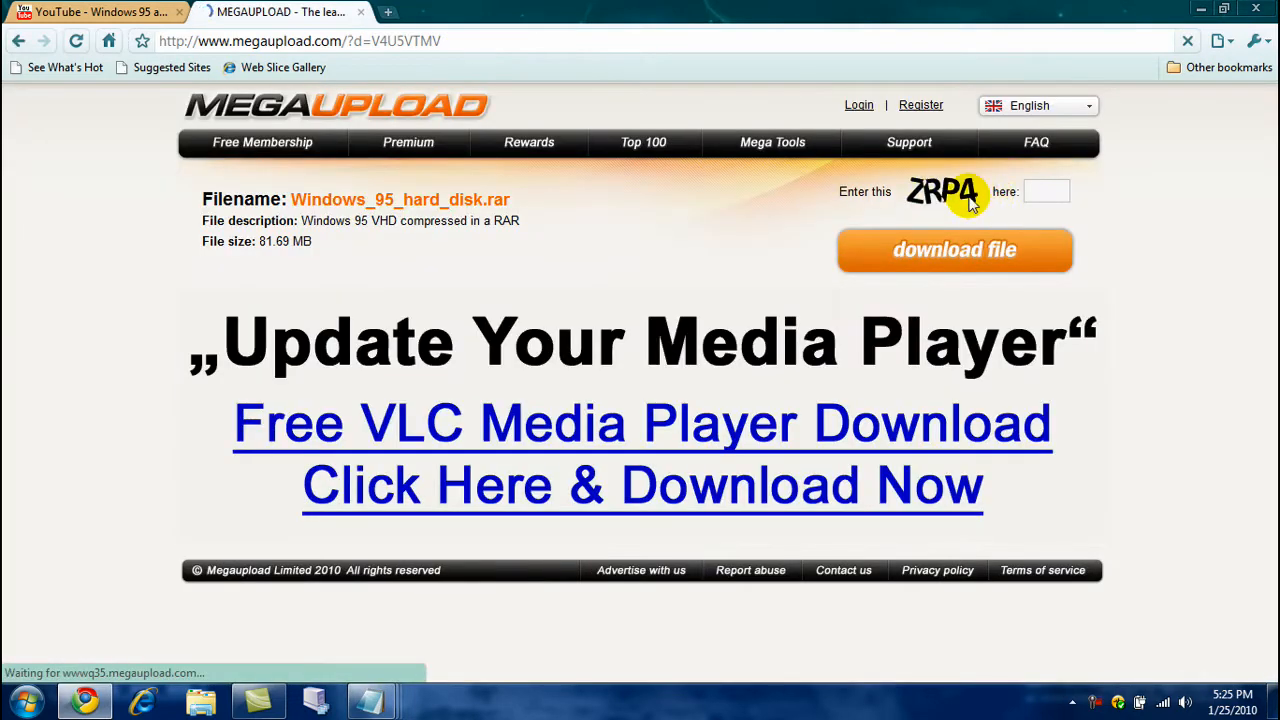
click(1046, 192)
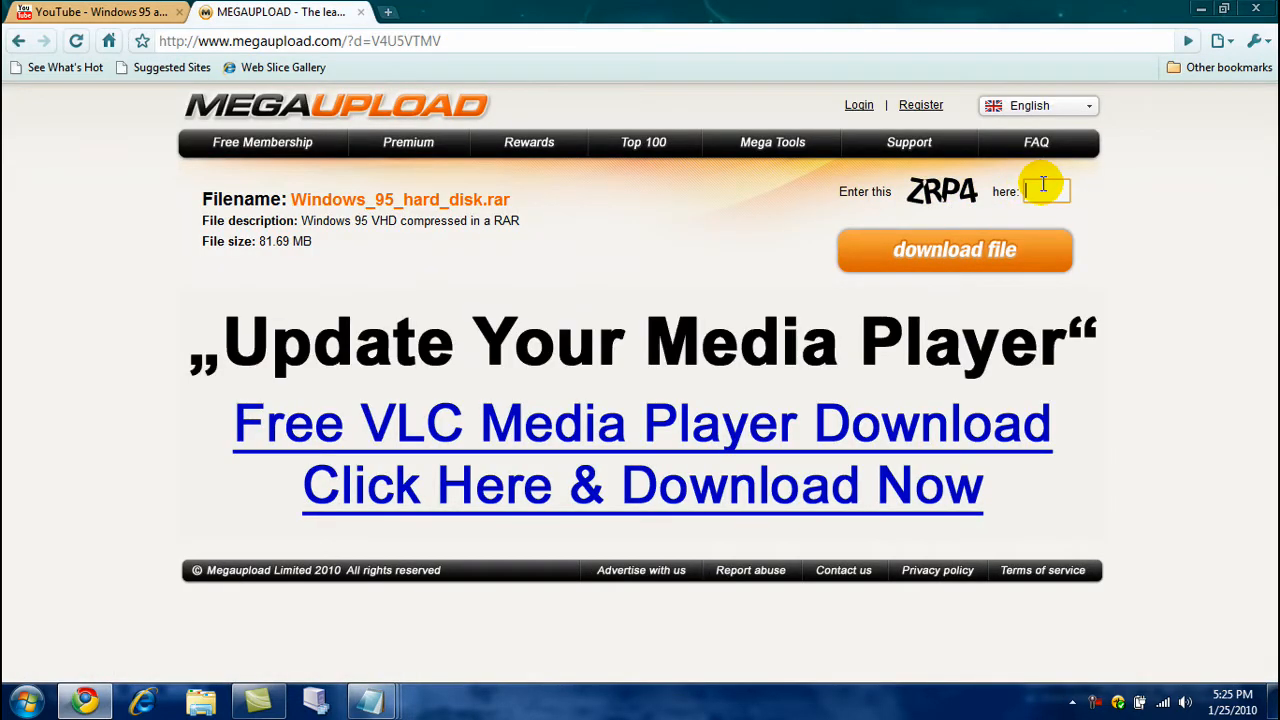
text(zrp)
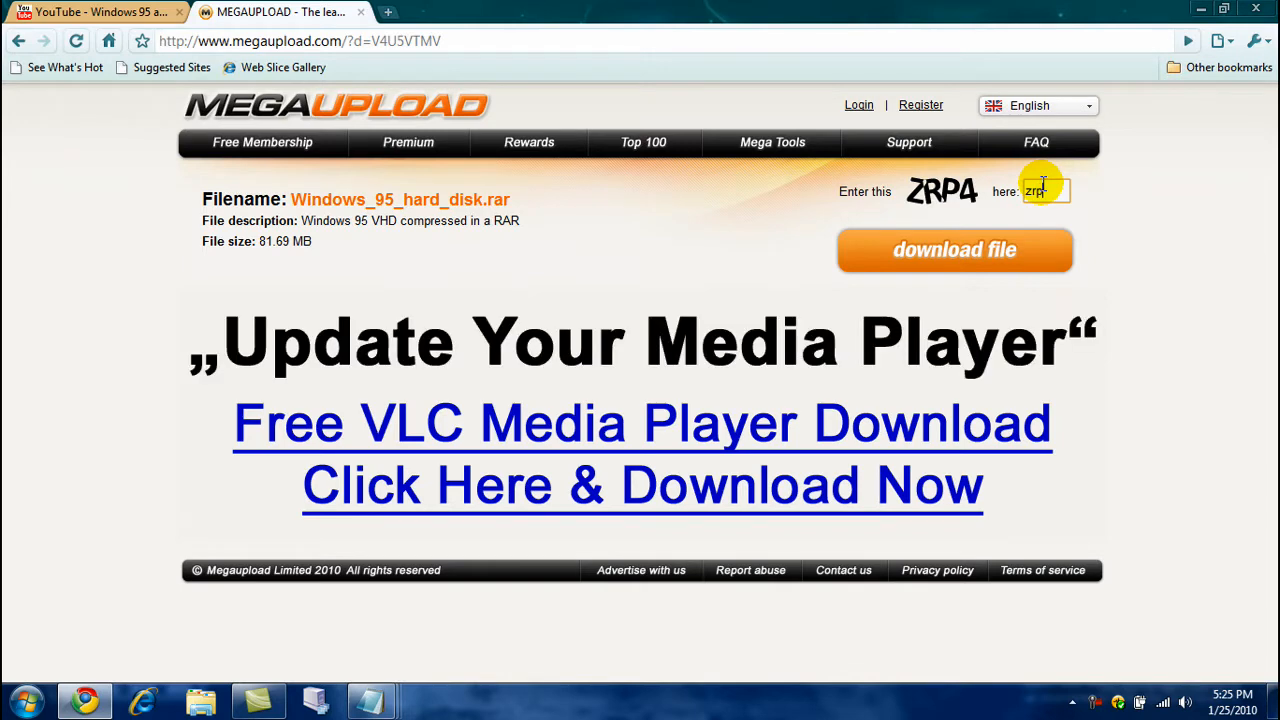
click(954, 248)
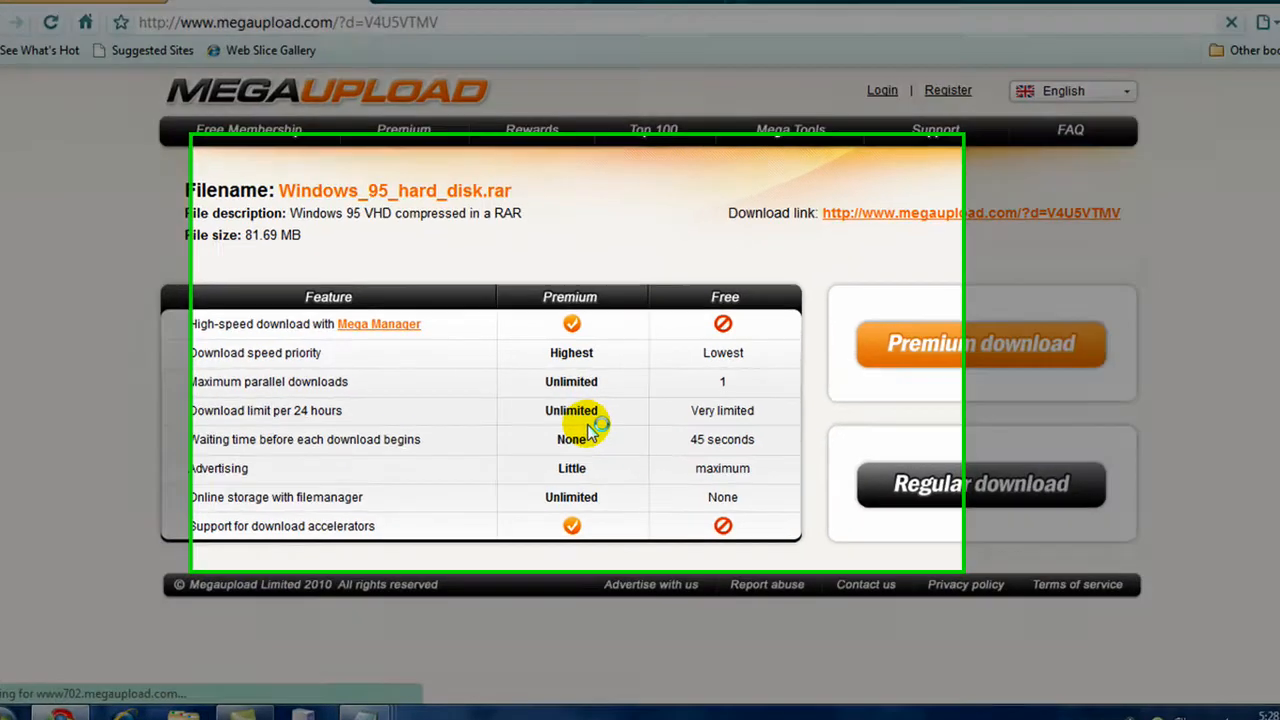
Step: Choose the free regular download and set the file name in the save dialog
click(980, 484)
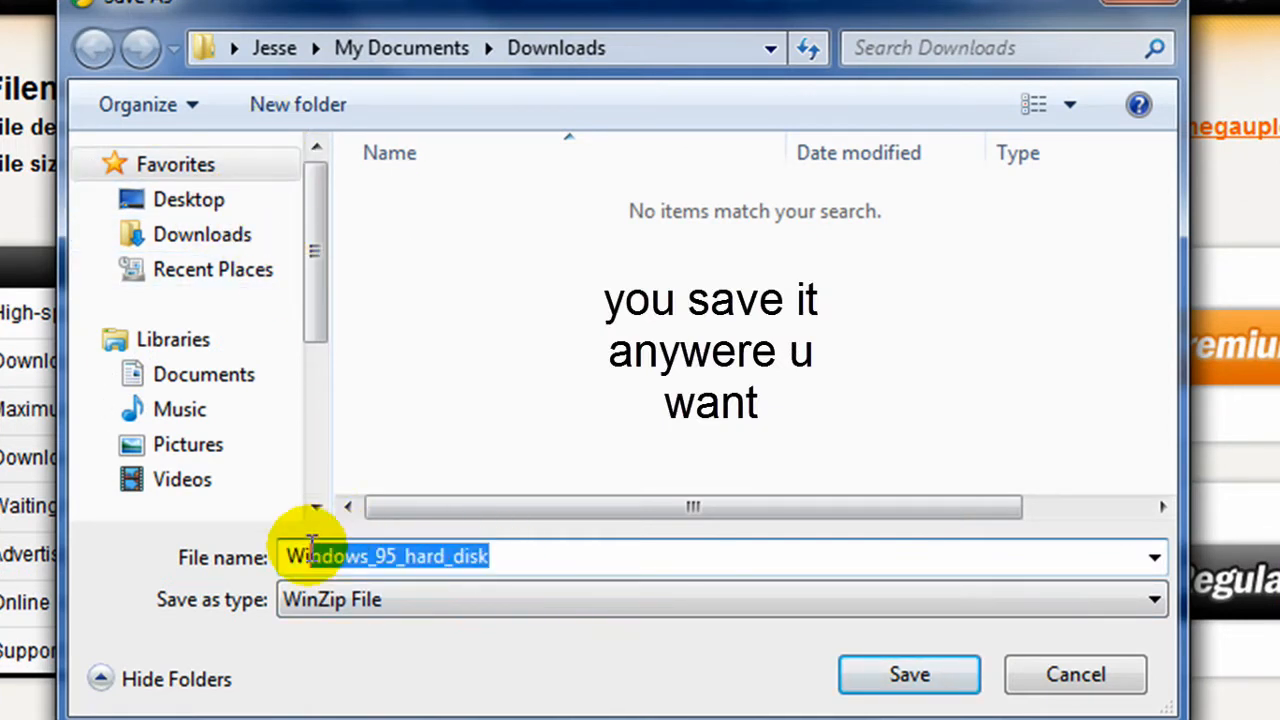
click(188, 200)
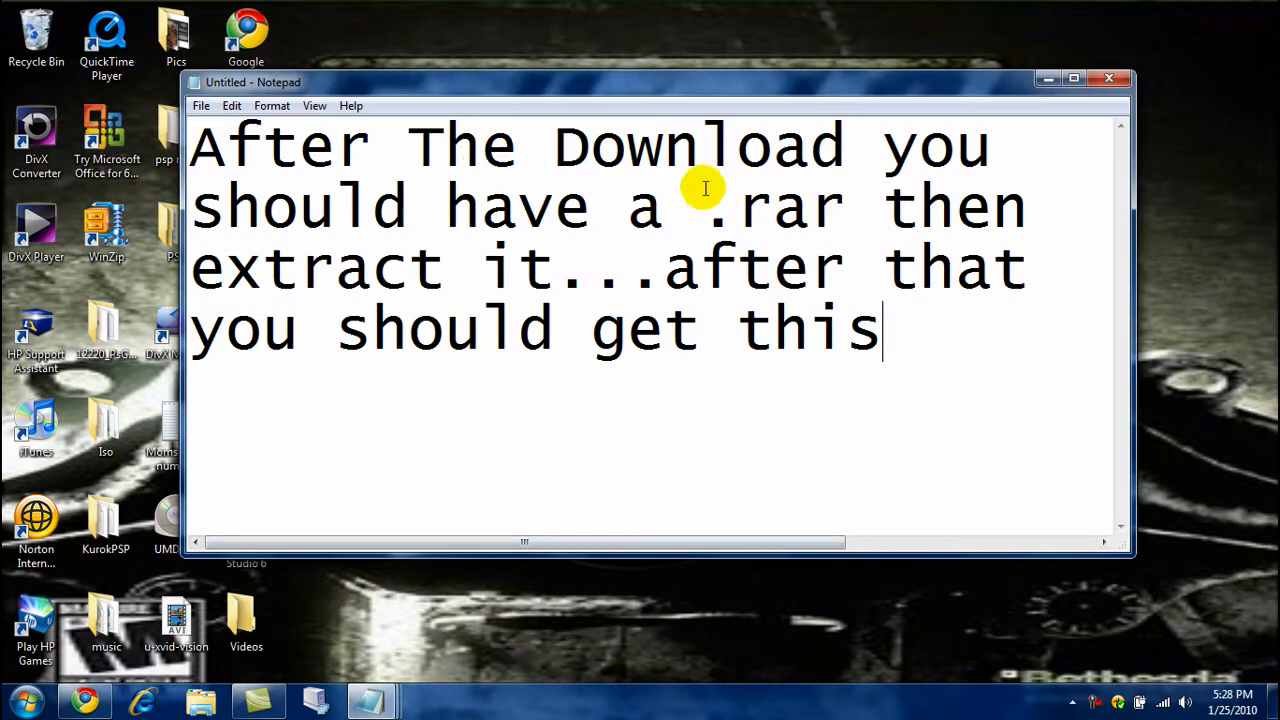
mouse_move(506, 496)
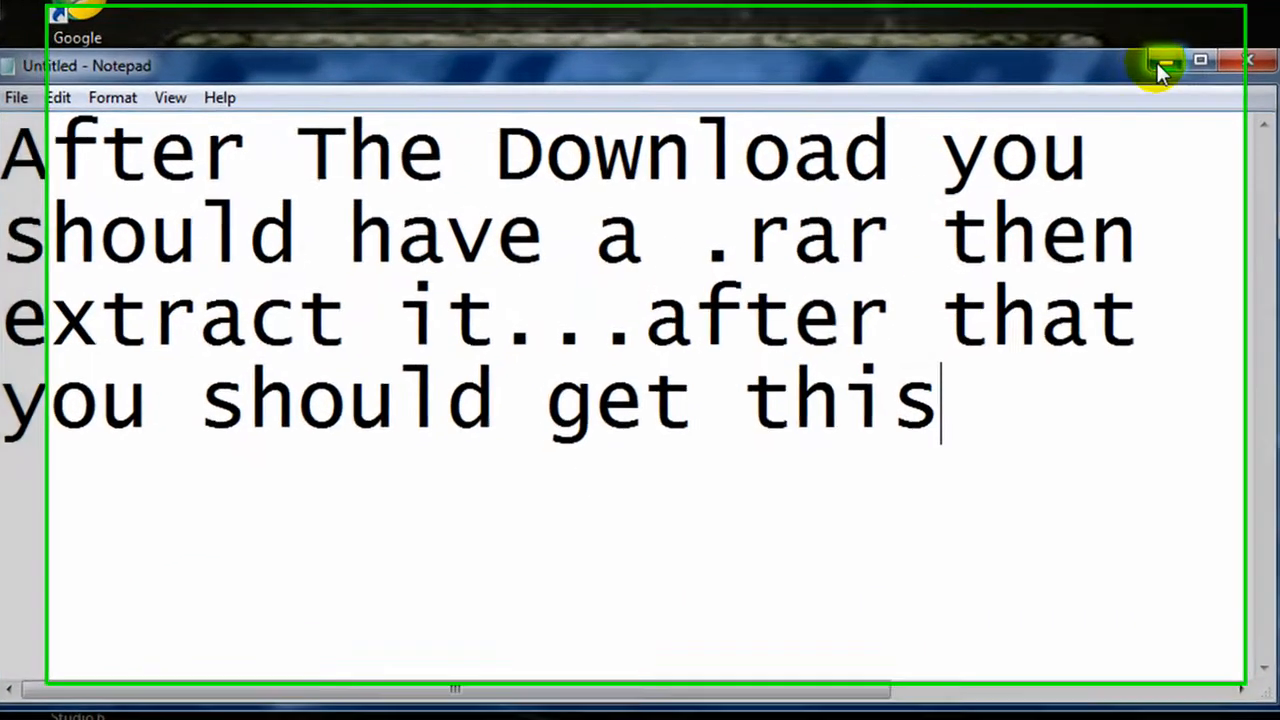
Step: Hide the Notepad note to reveal the extracted win95 item on the desktop
click(1156, 62)
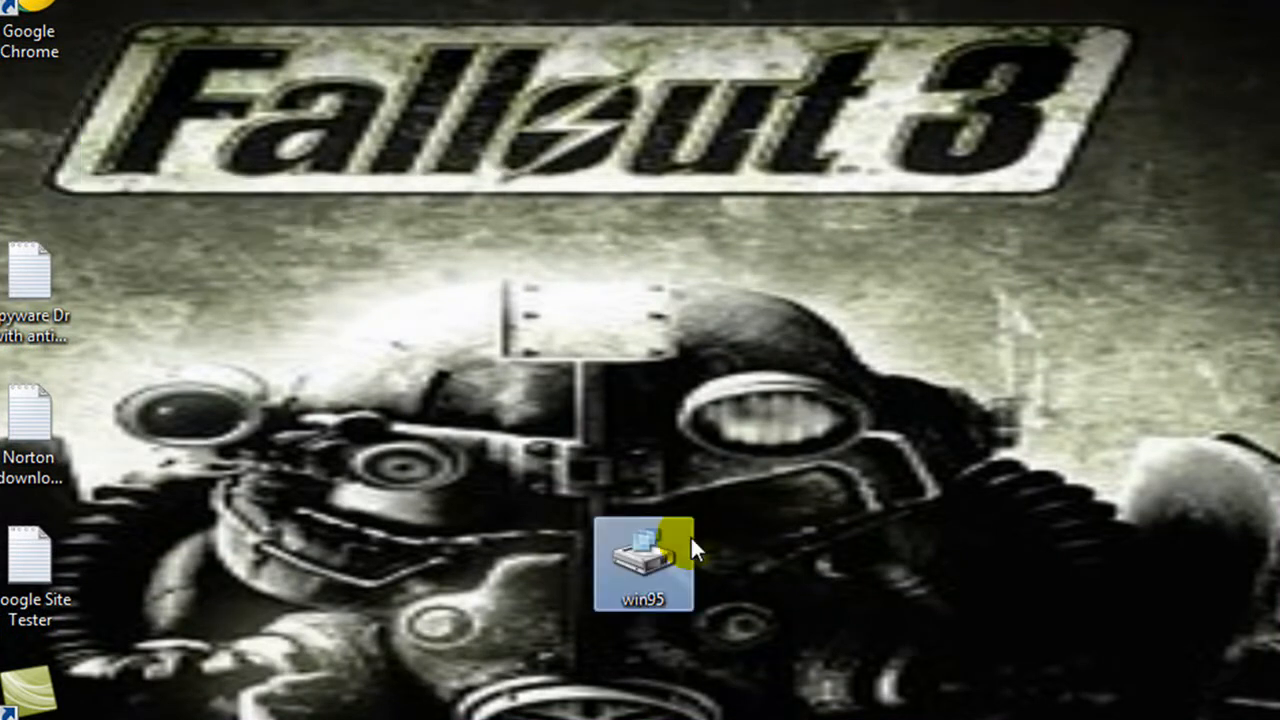
Step: Move the extracted win95 disk file to a new spot on the desktop
drag(644, 564, 540, 420)
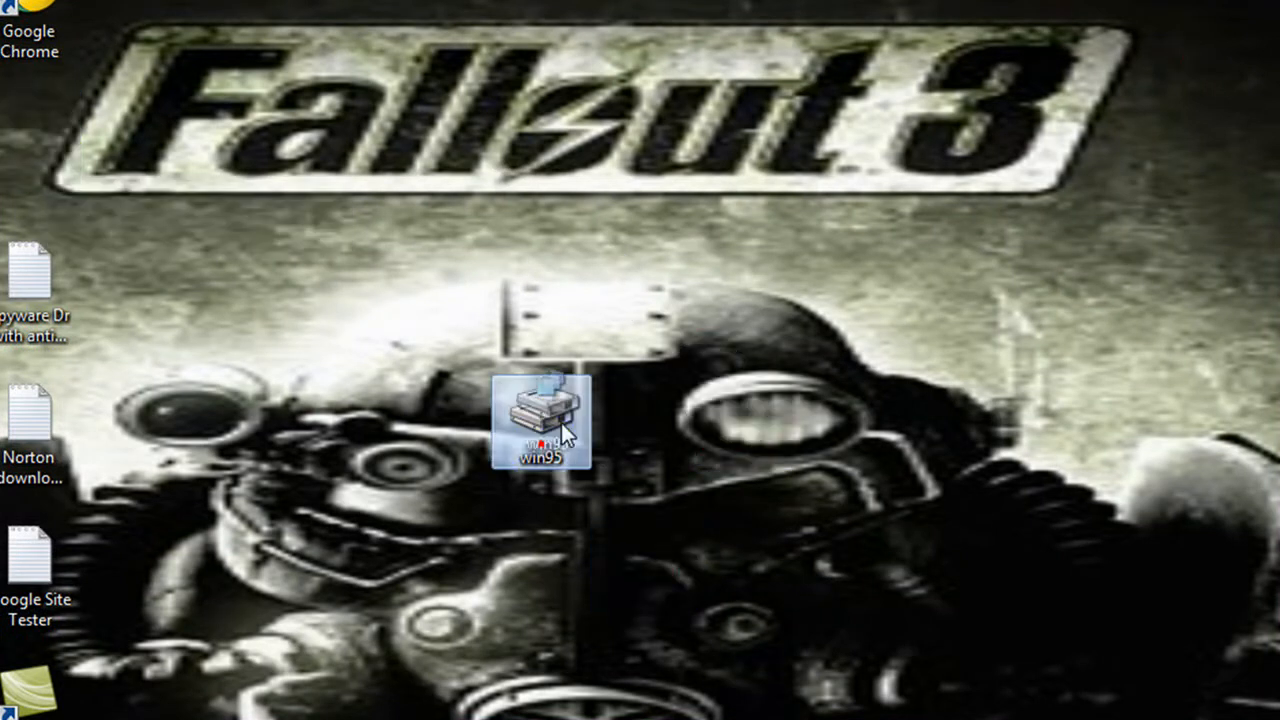
drag(540, 420, 750, 420)
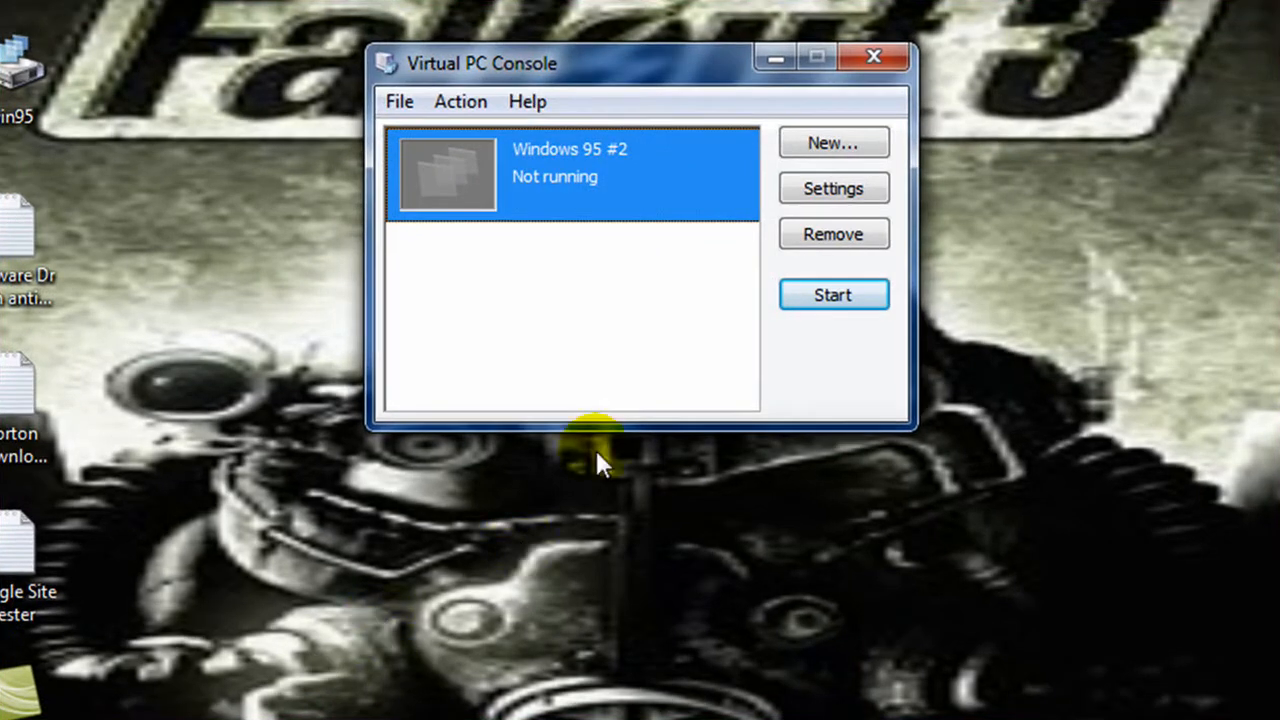
Step: Start a new virtual machine with operating system Other using an existing virtual hard disk
click(832, 142)
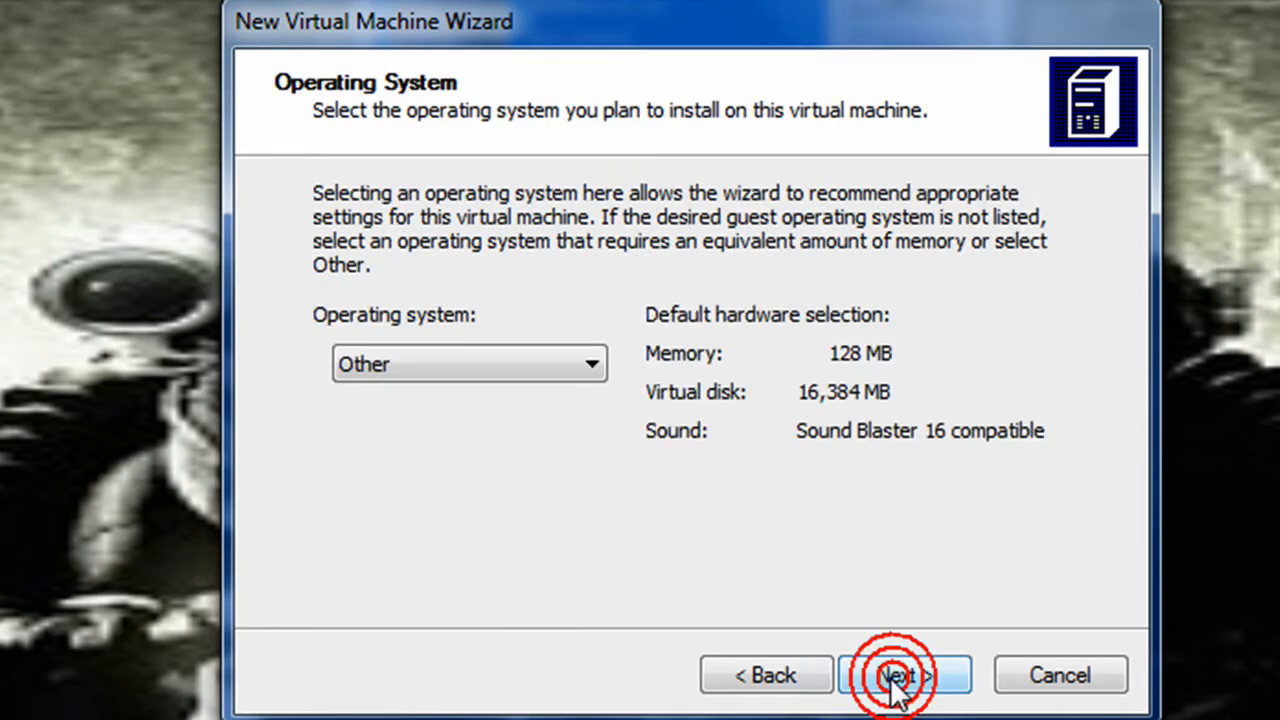
mouse_move(596, 390)
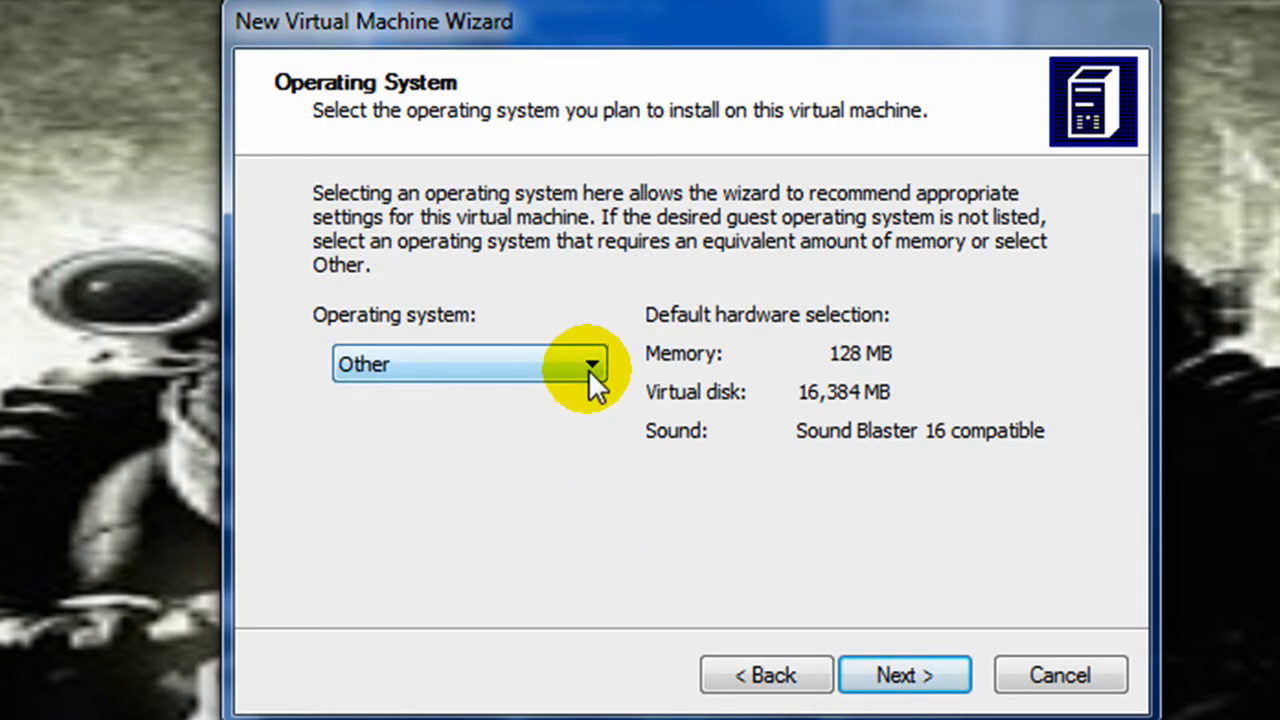
mouse_move(888, 692)
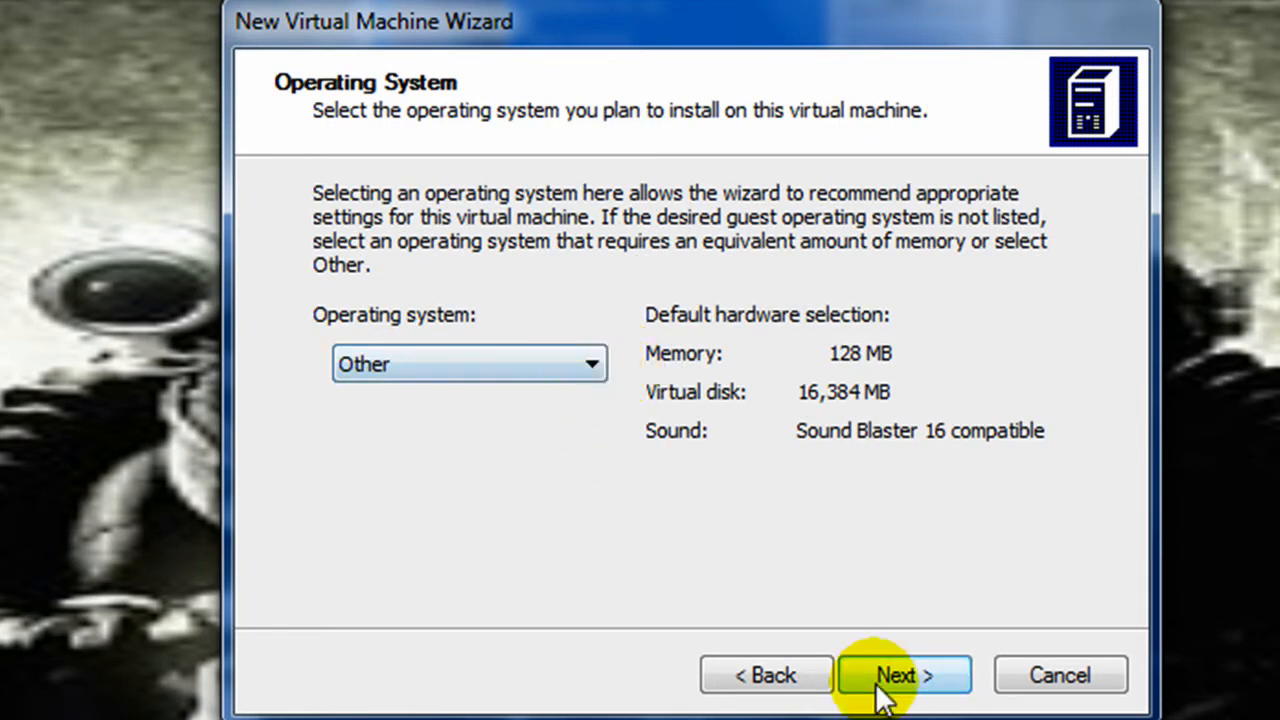
click(902, 674)
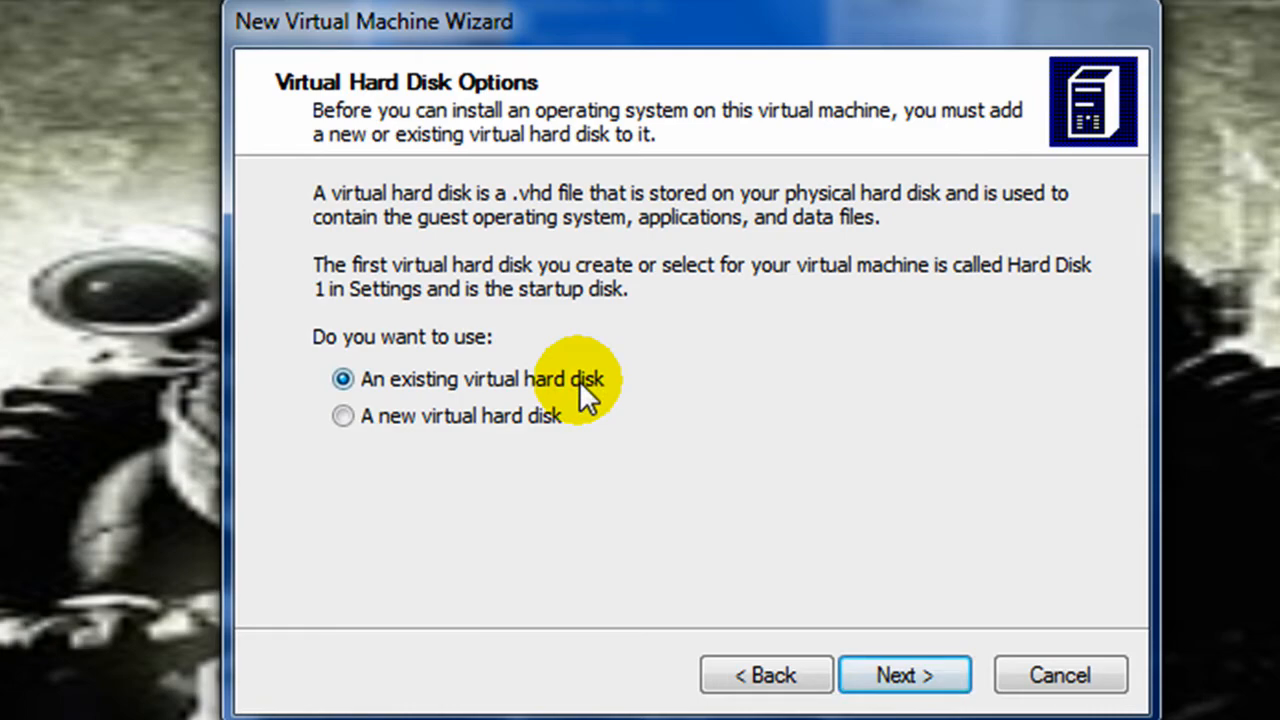
click(904, 674)
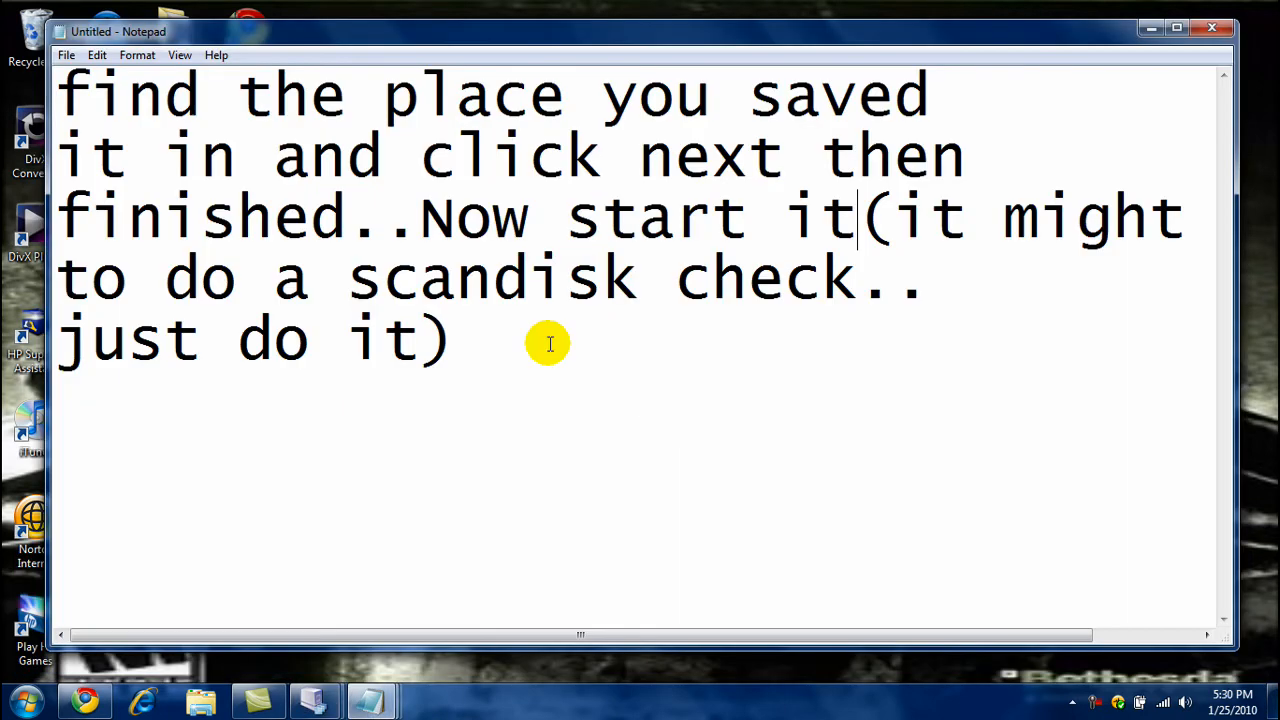
mouse_move(656, 394)
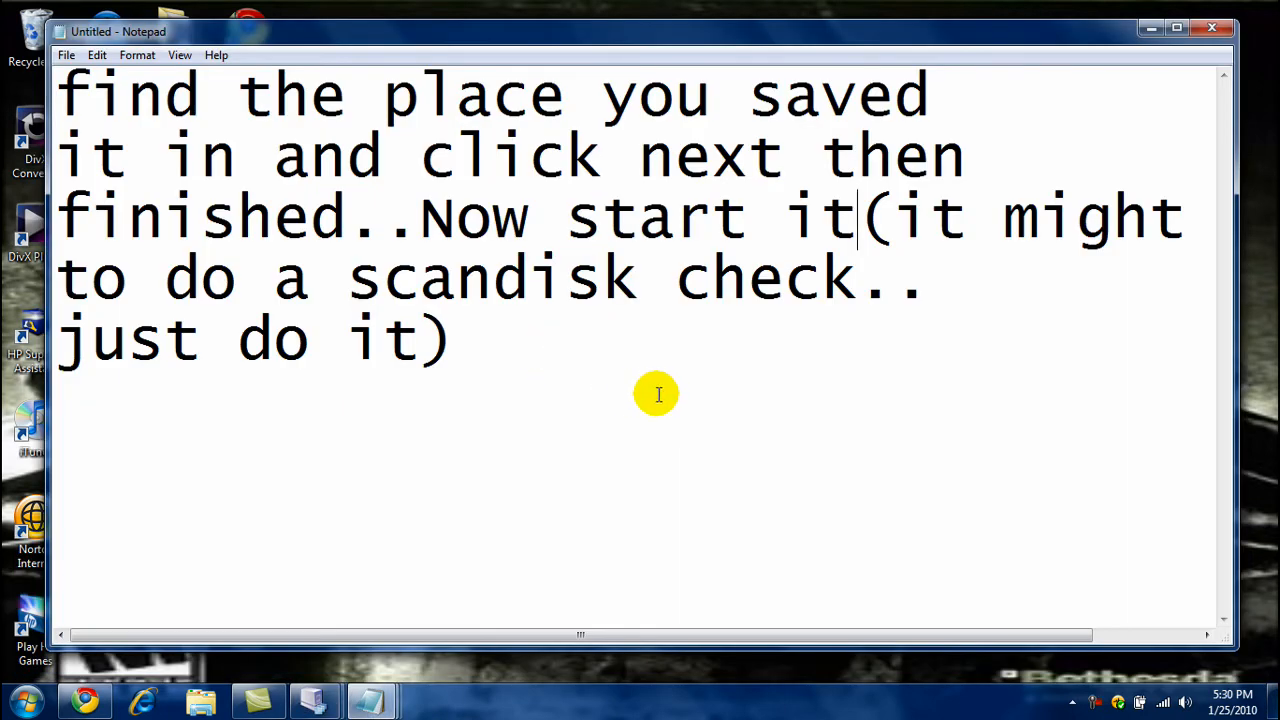
mouse_move(976, 188)
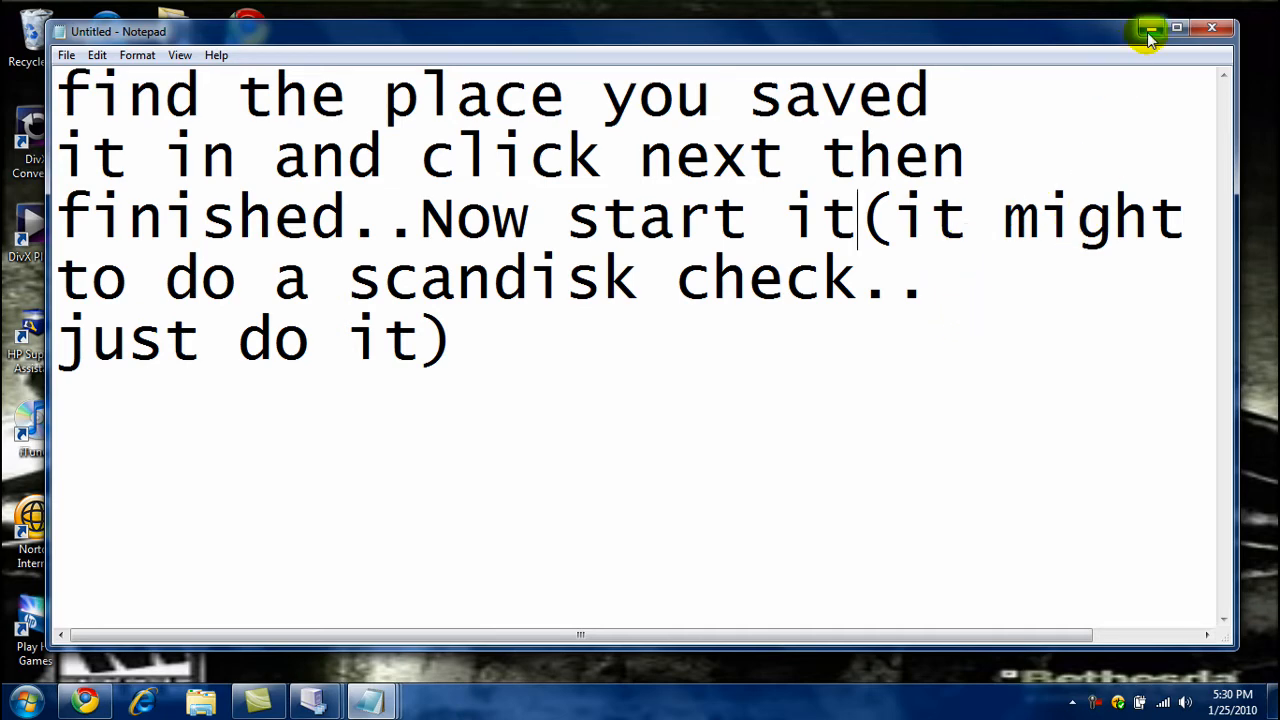
Step: Hide the Notepad note to return to the wizard's hard disk location page
click(1144, 28)
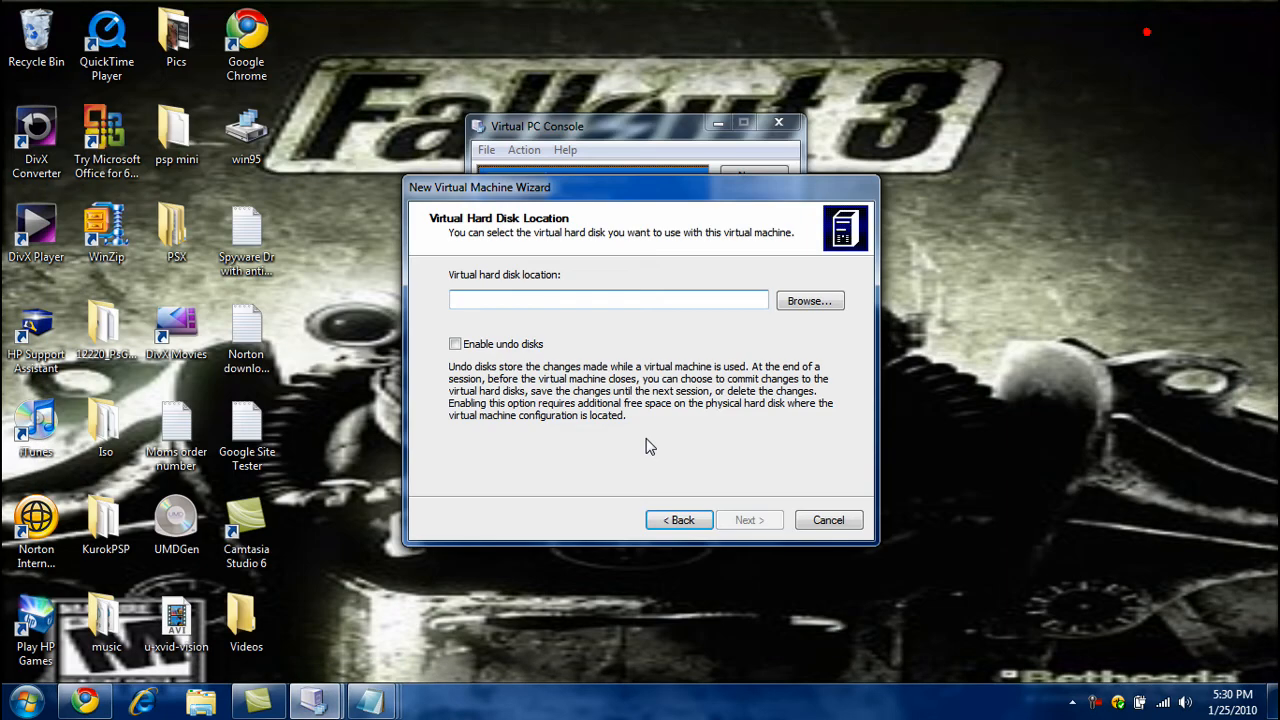